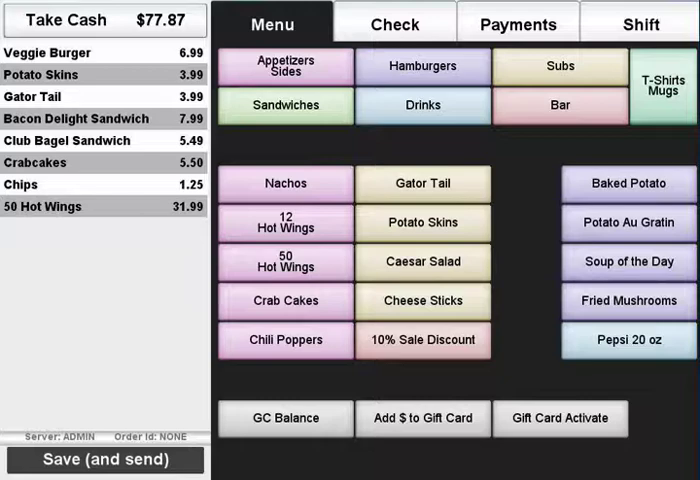
- Start splitting the eight-item $77.87 order into separate checks from the Check options
left_click(393, 21)
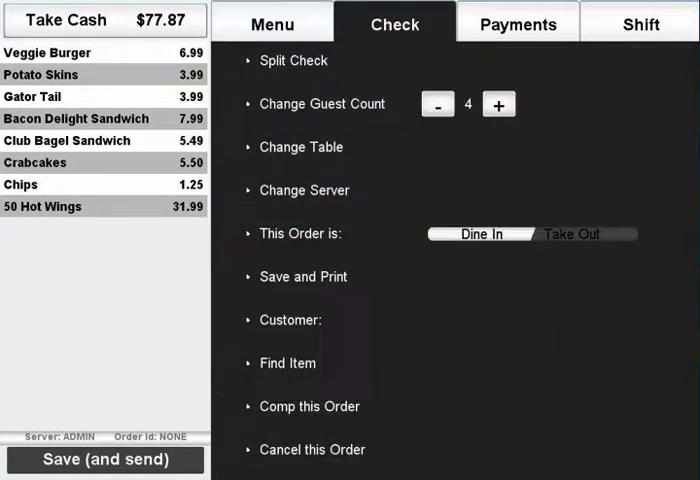
left_click(293, 60)
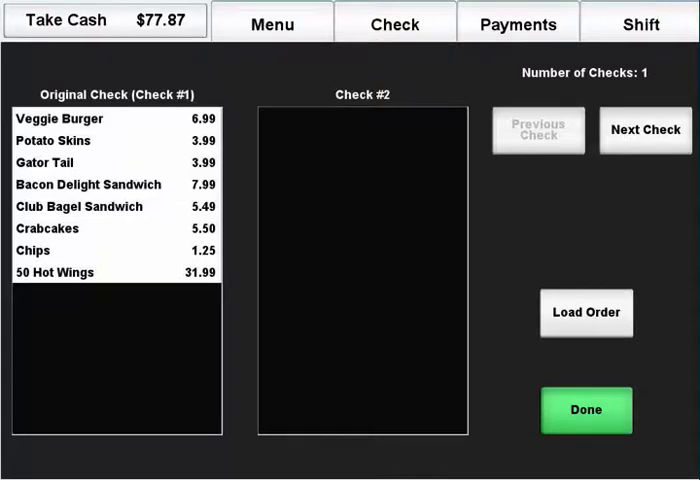
- Move the Veggie Burger from the original check onto Check #2 and advance to a third check
left_click(117, 280)
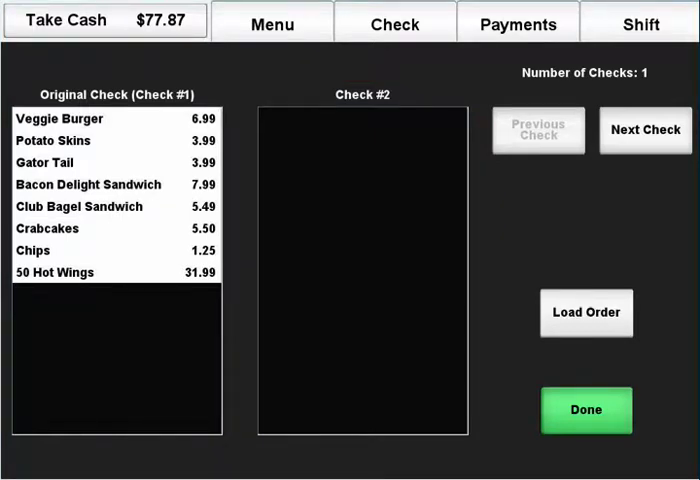
left_click(117, 118)
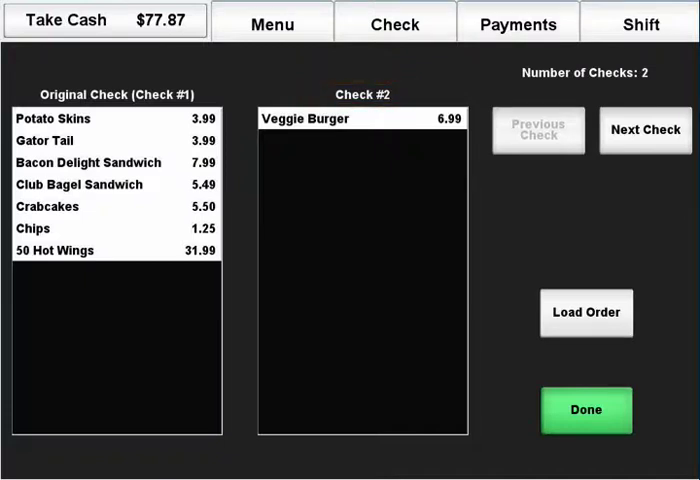
left_click(644, 130)
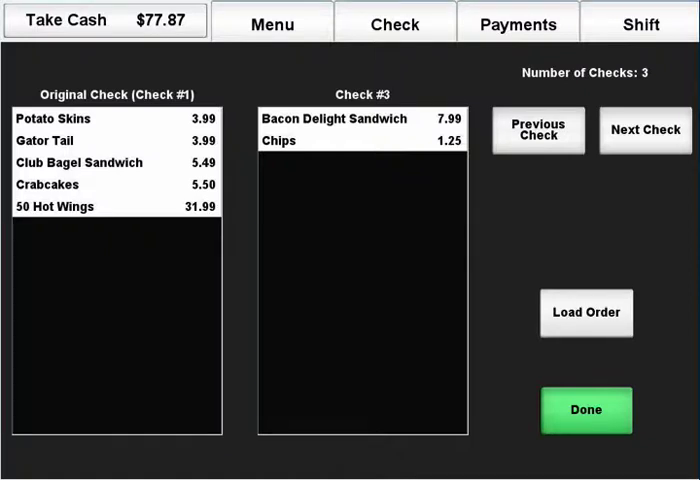
- Move the Bacon Delight Sandwich and Chips from the original check onto Check #3
left_click(117, 280)
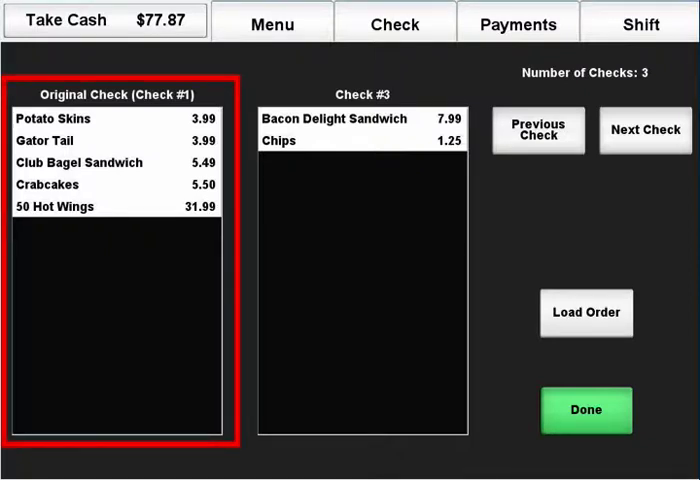